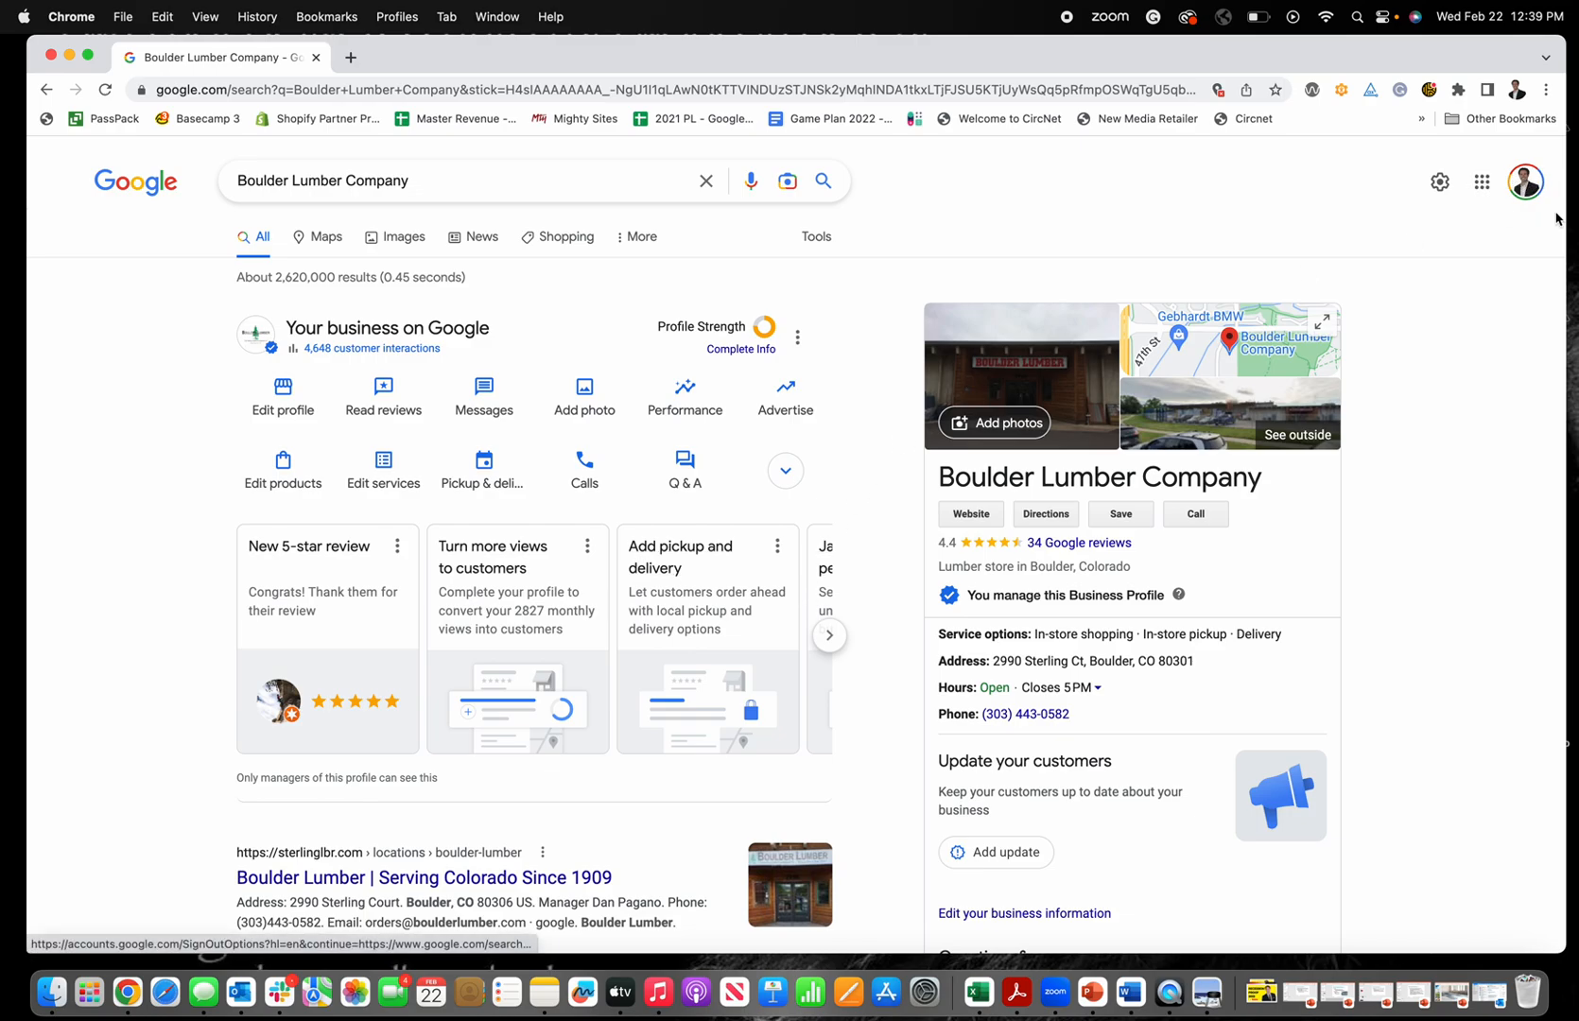
mouse_move(1330, 179)
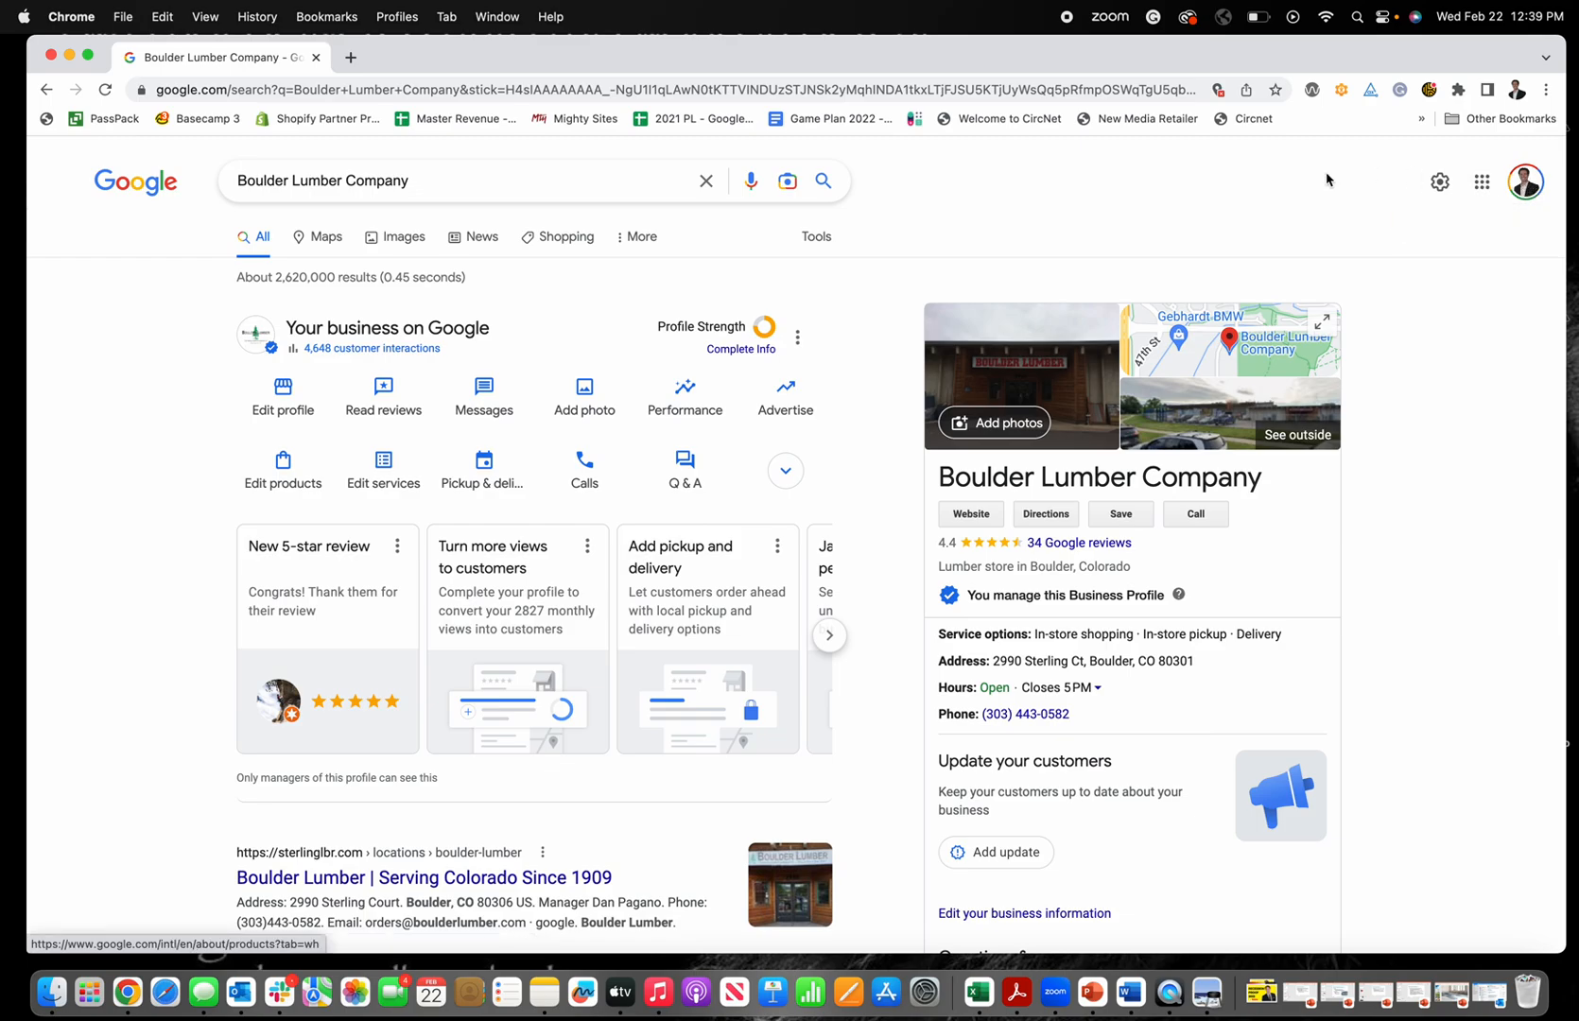
mouse_move(1302, 189)
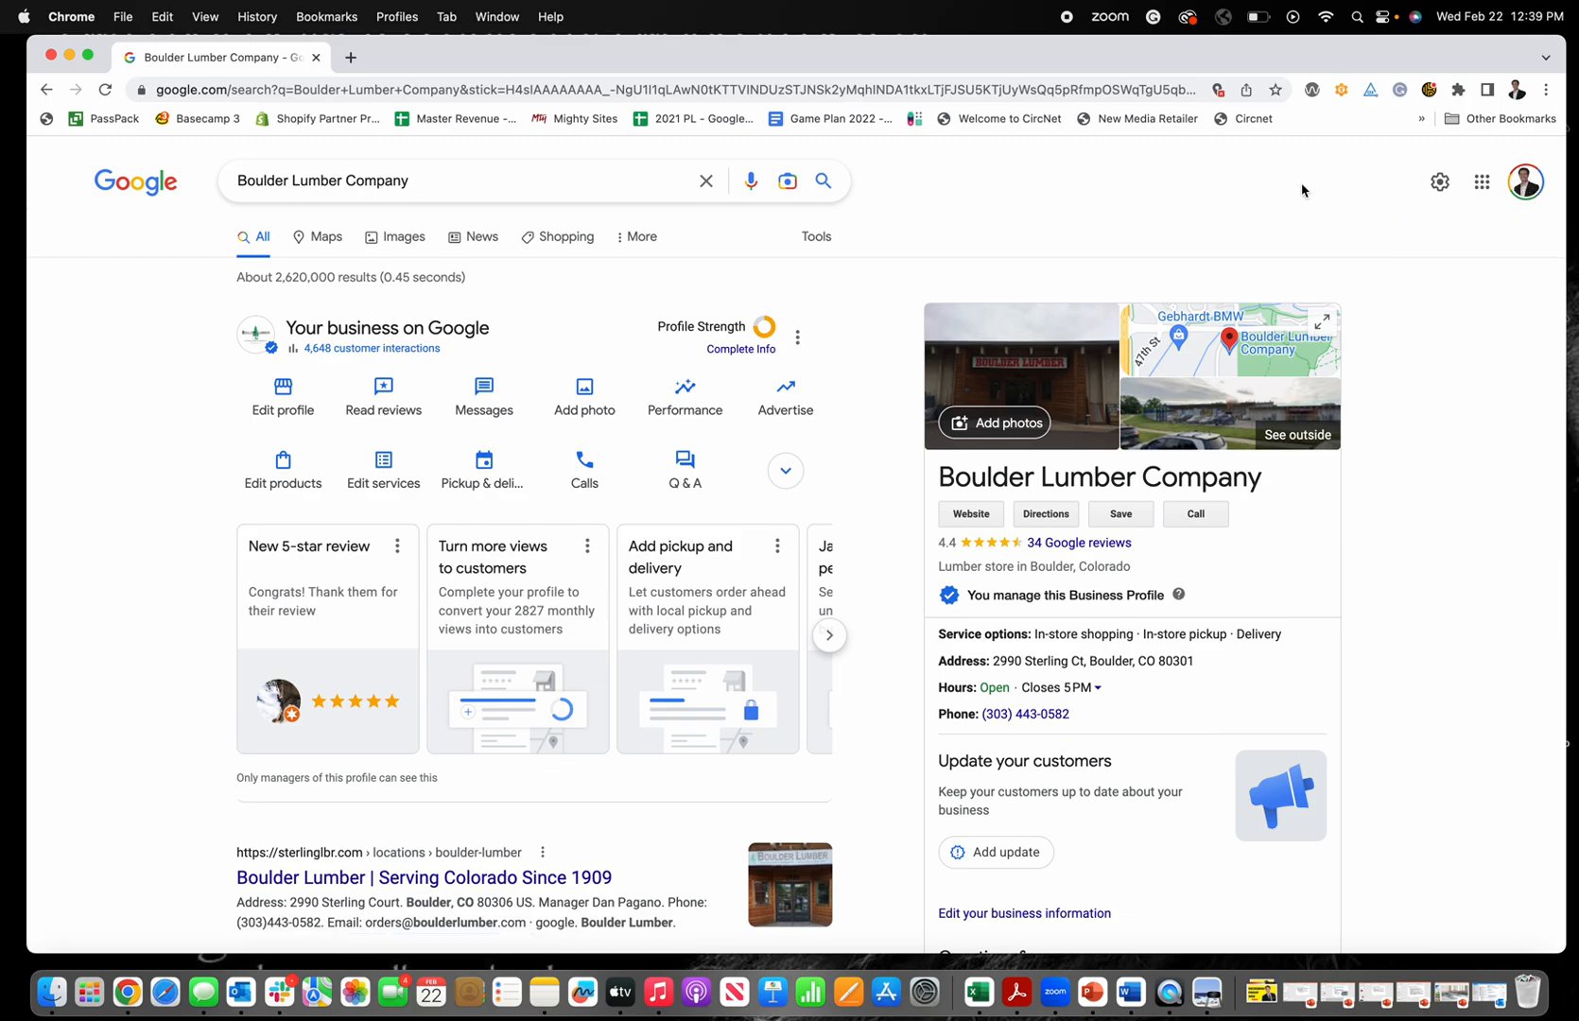
mouse_move(282, 395)
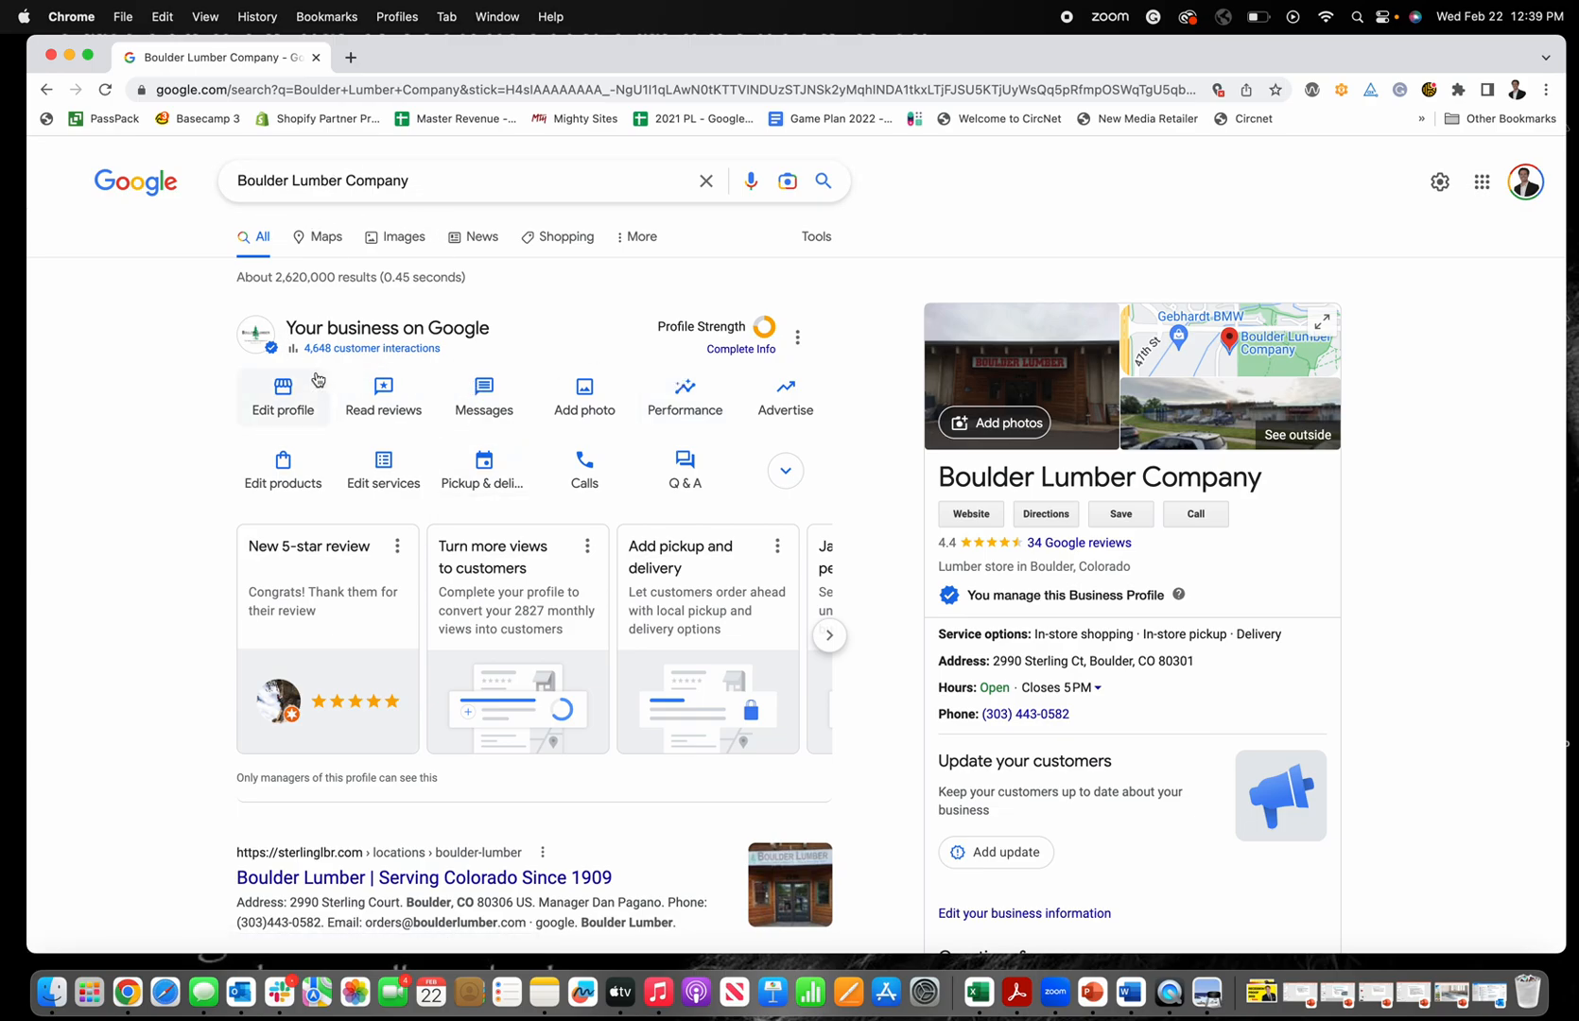
mouse_move(271, 367)
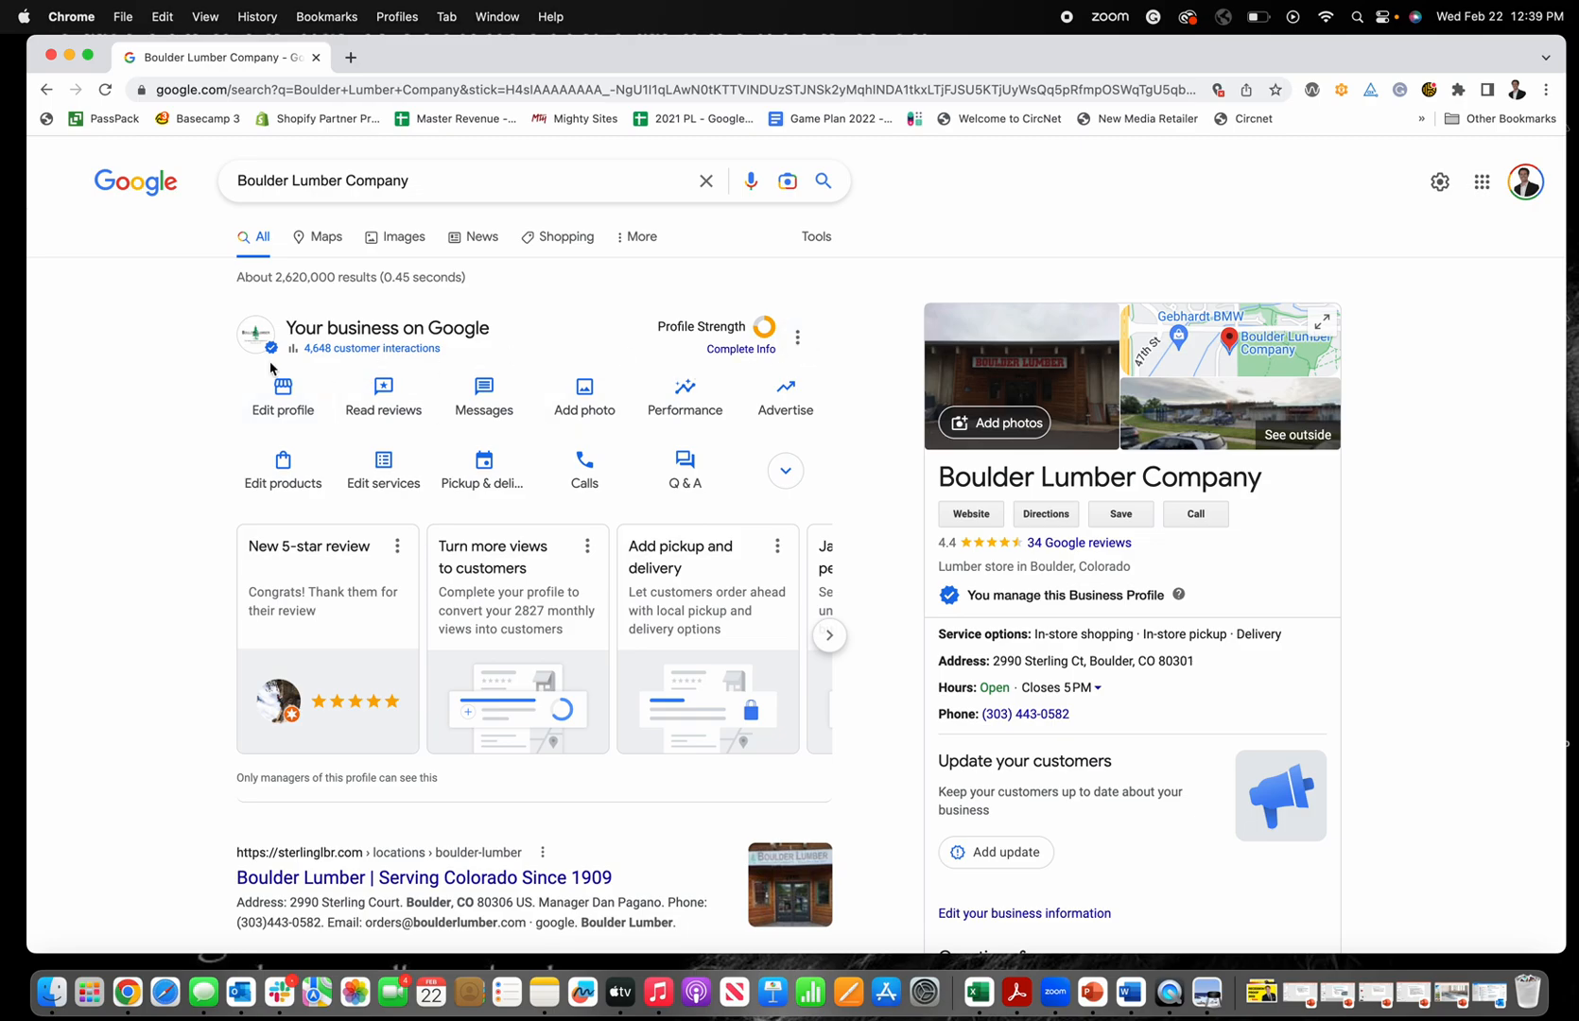
Open Boulder Lumber Company's More attributes and review accessibility, payments and service options.
click(283, 396)
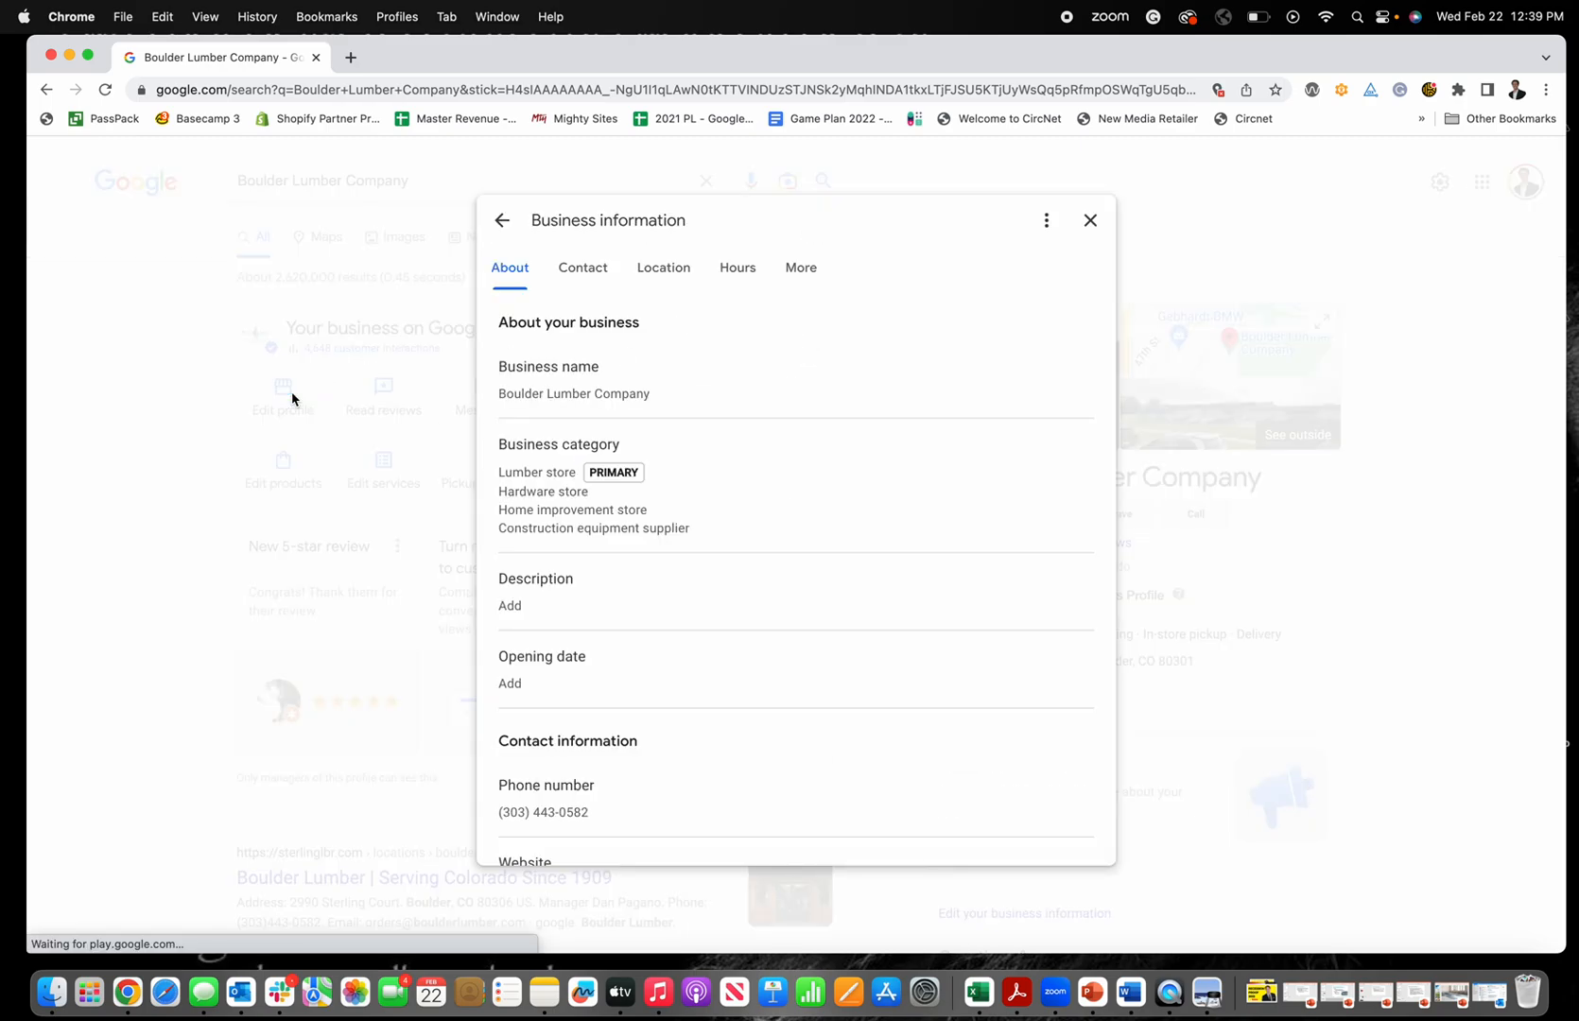
click(801, 267)
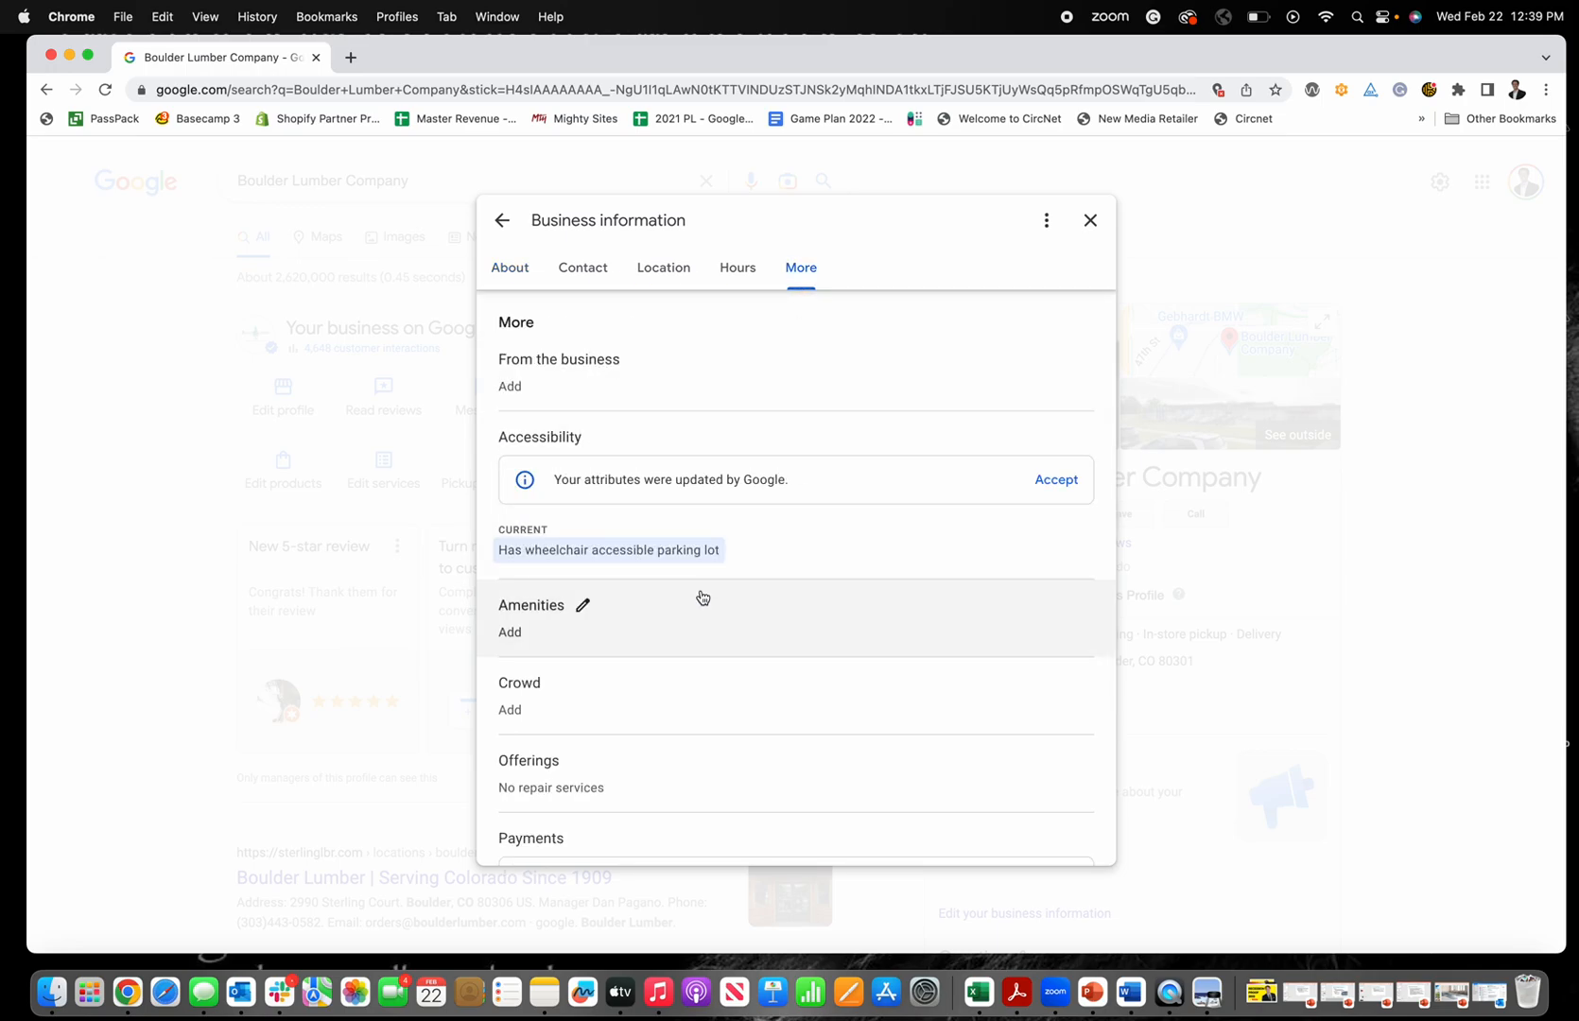
scroll(down, 3)
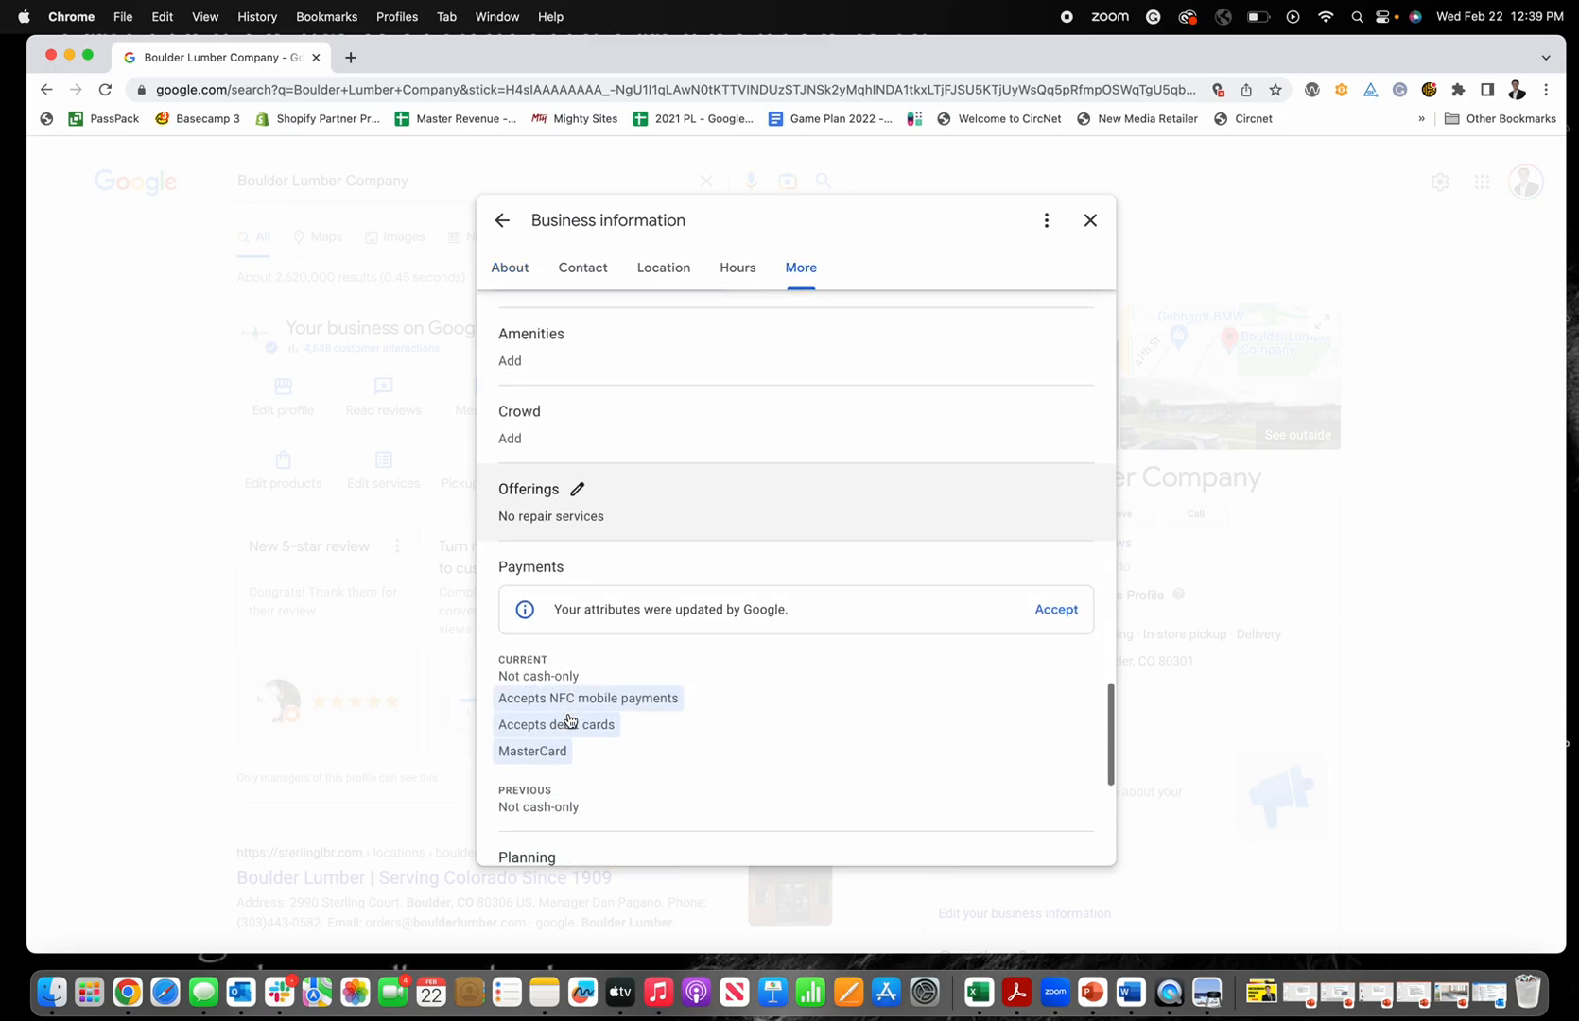
scroll(down, 3)
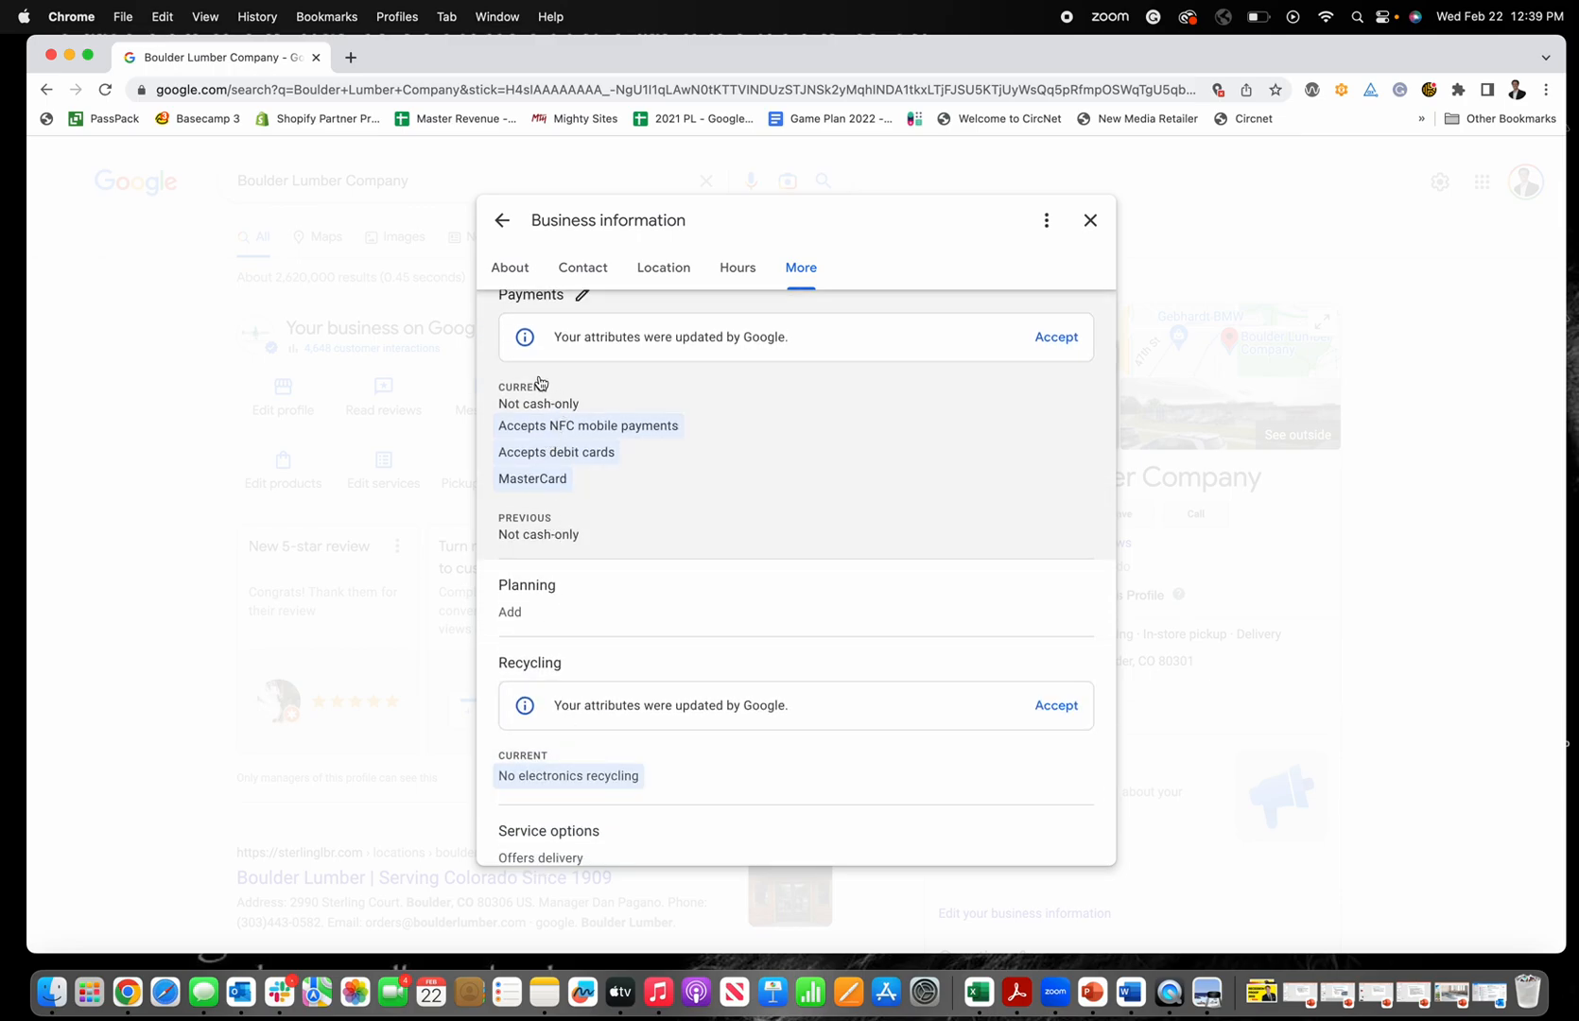
scroll(down, 3)
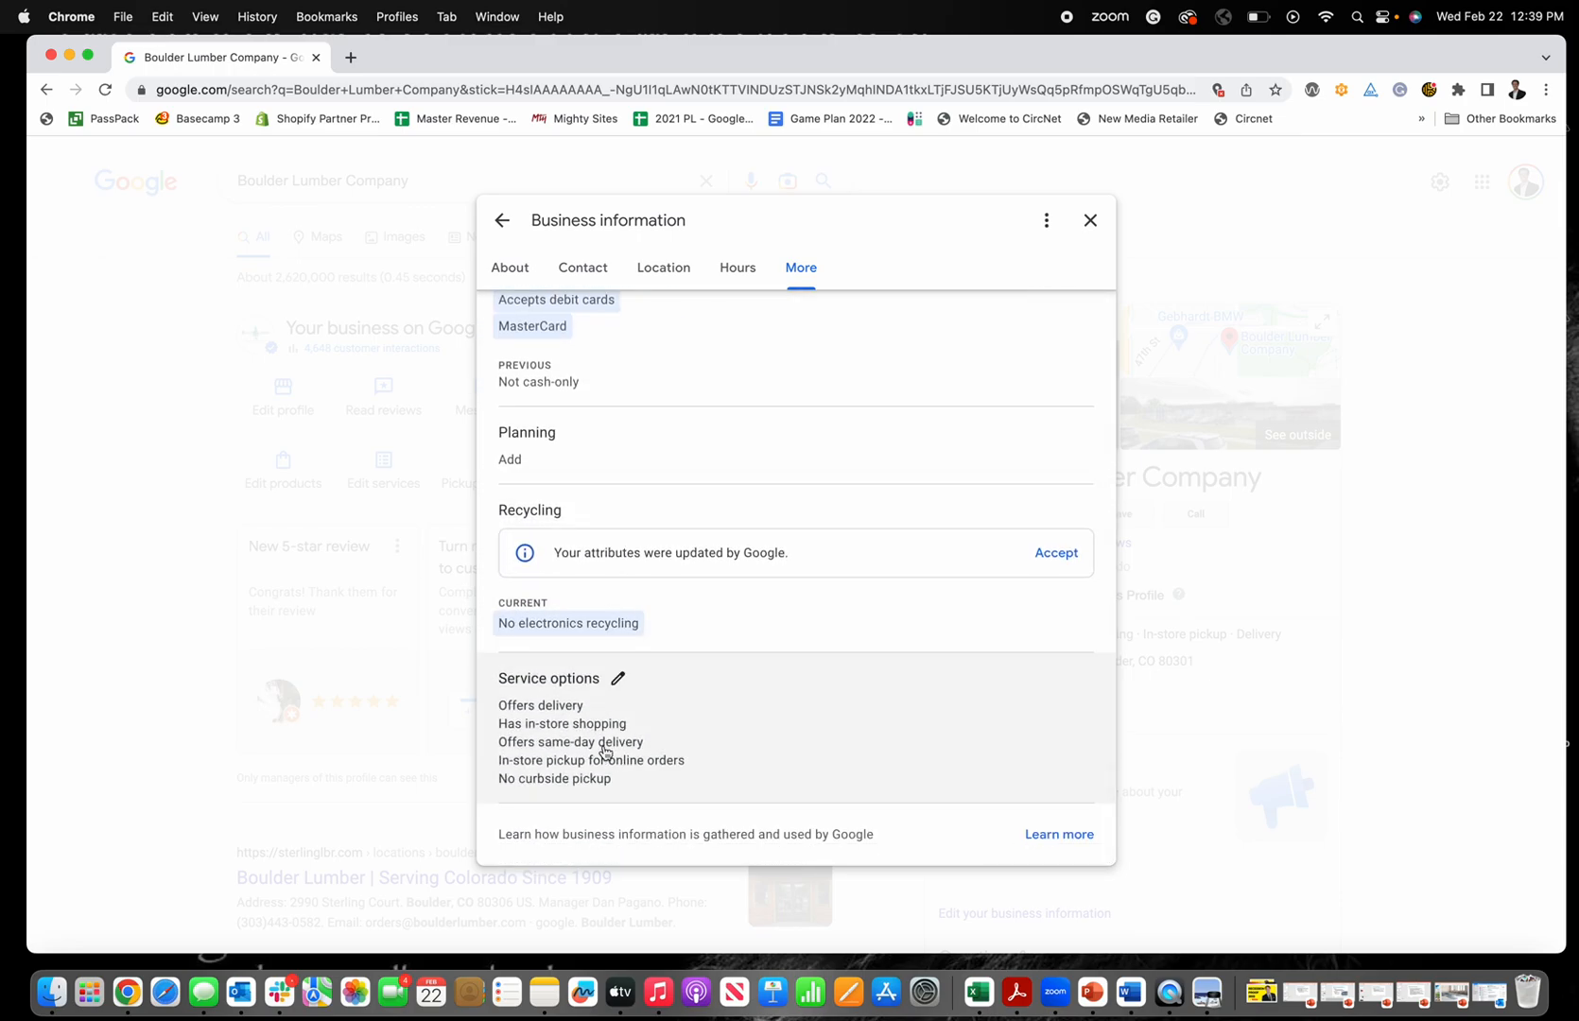
scroll(down, 3)
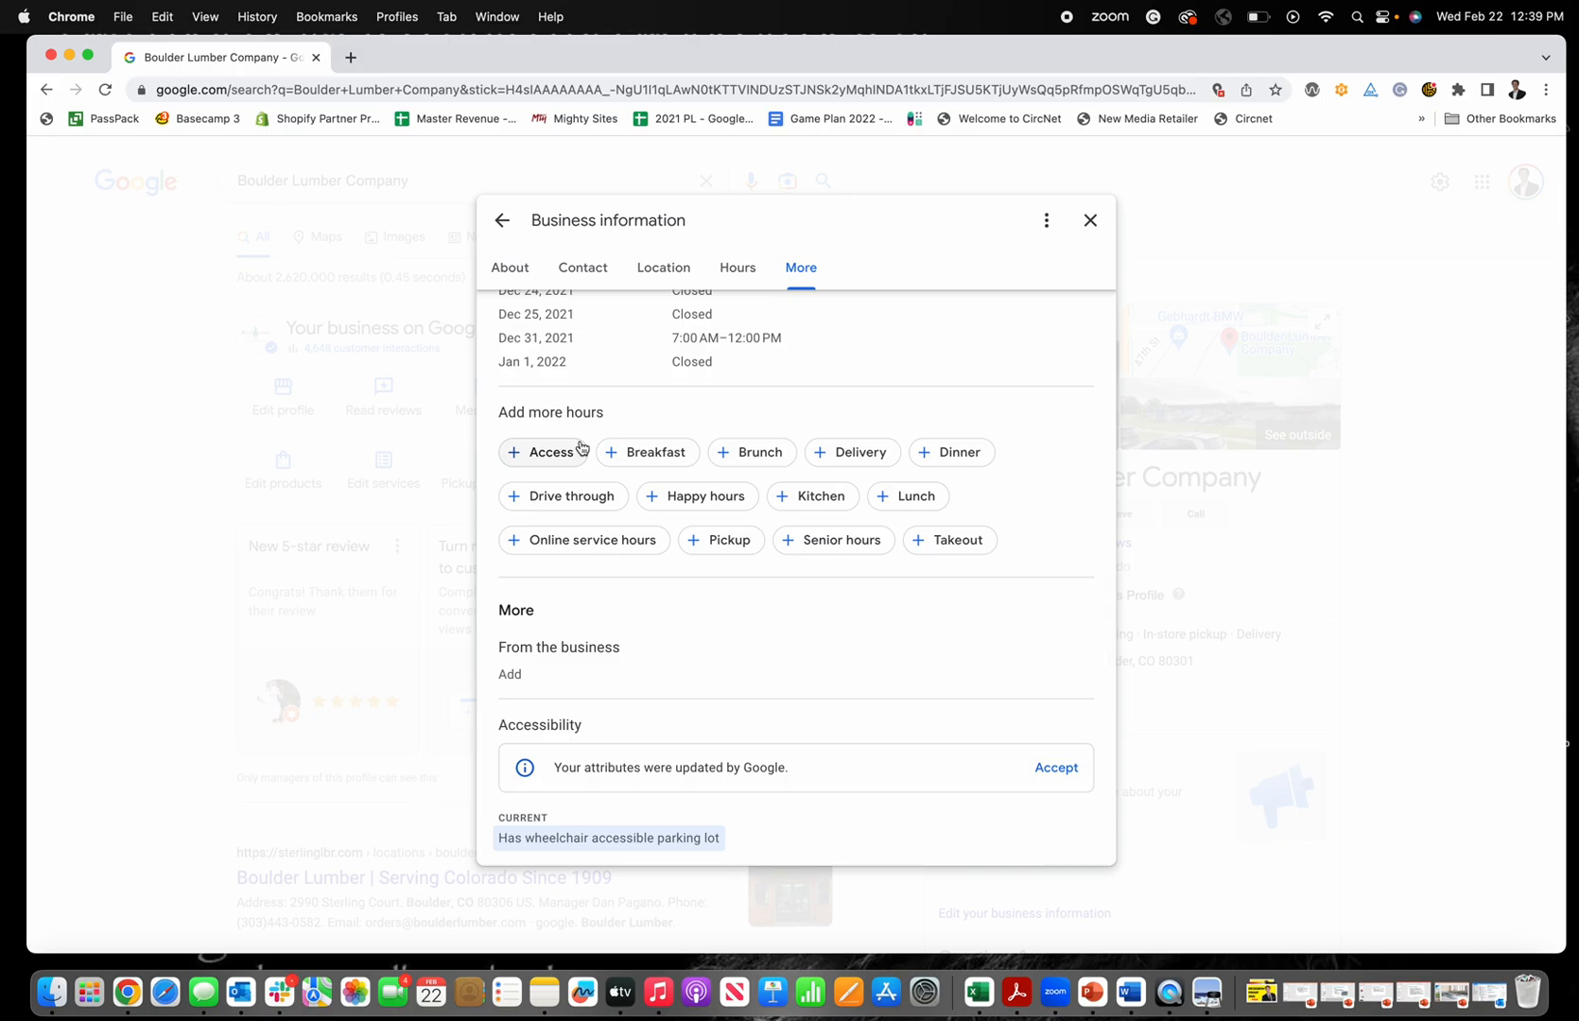
click(737, 267)
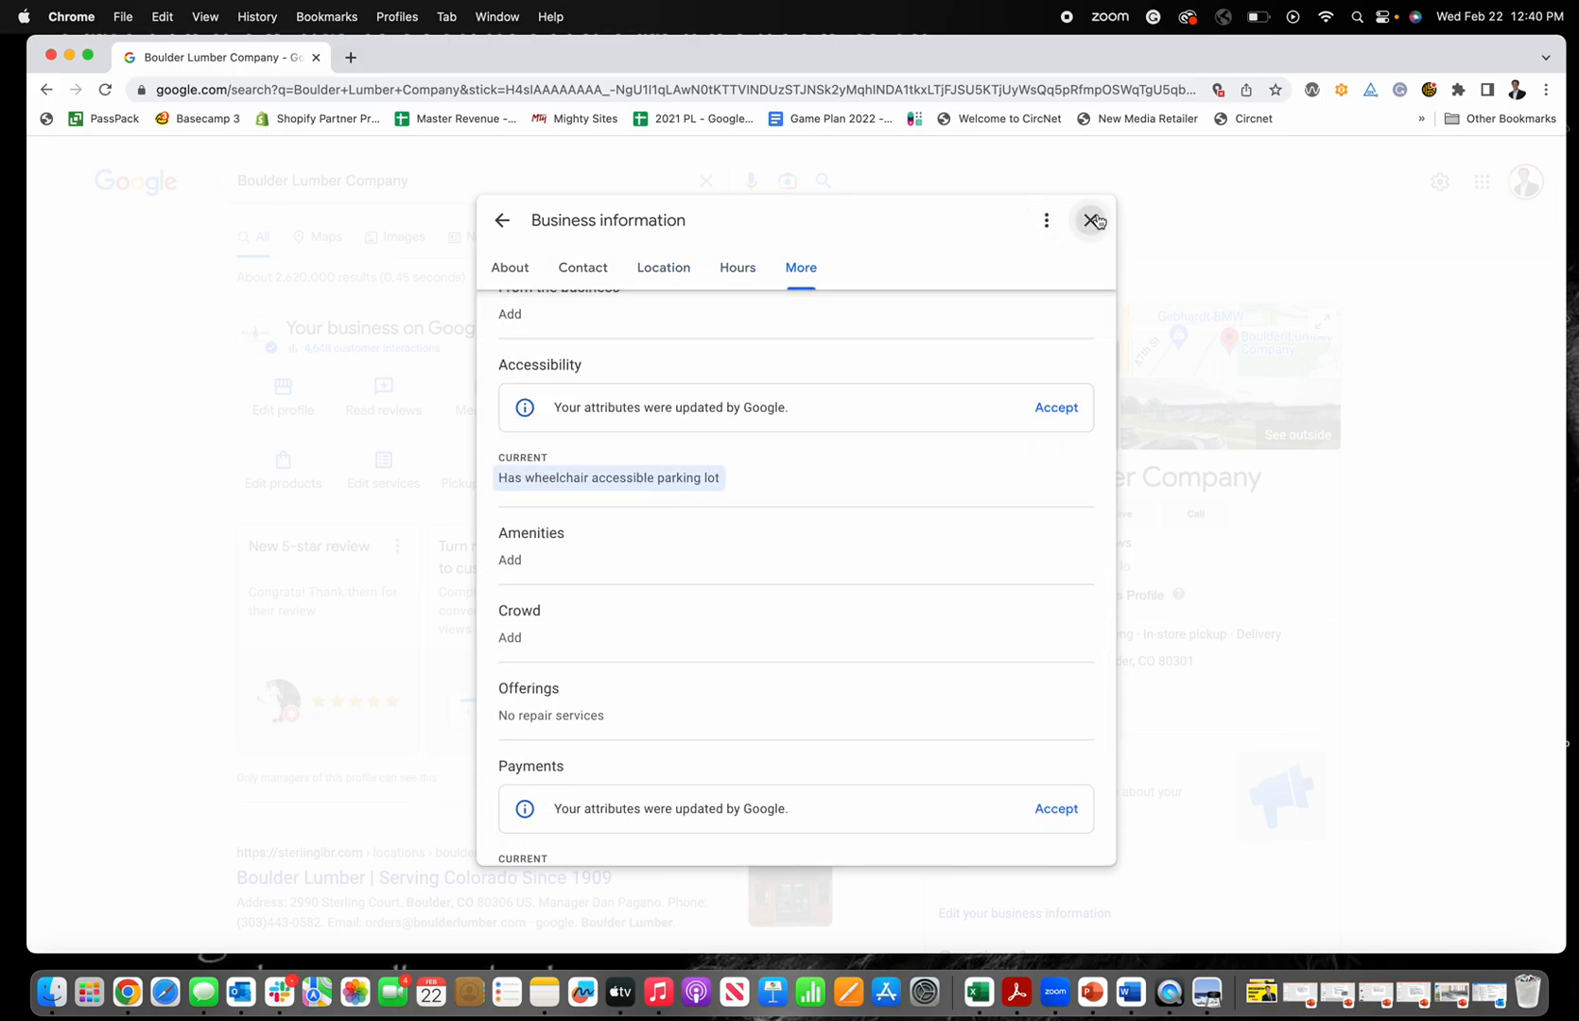
Recheck the More attributes without changes, then close the editor back to Boulder Lumber results.
click(1096, 220)
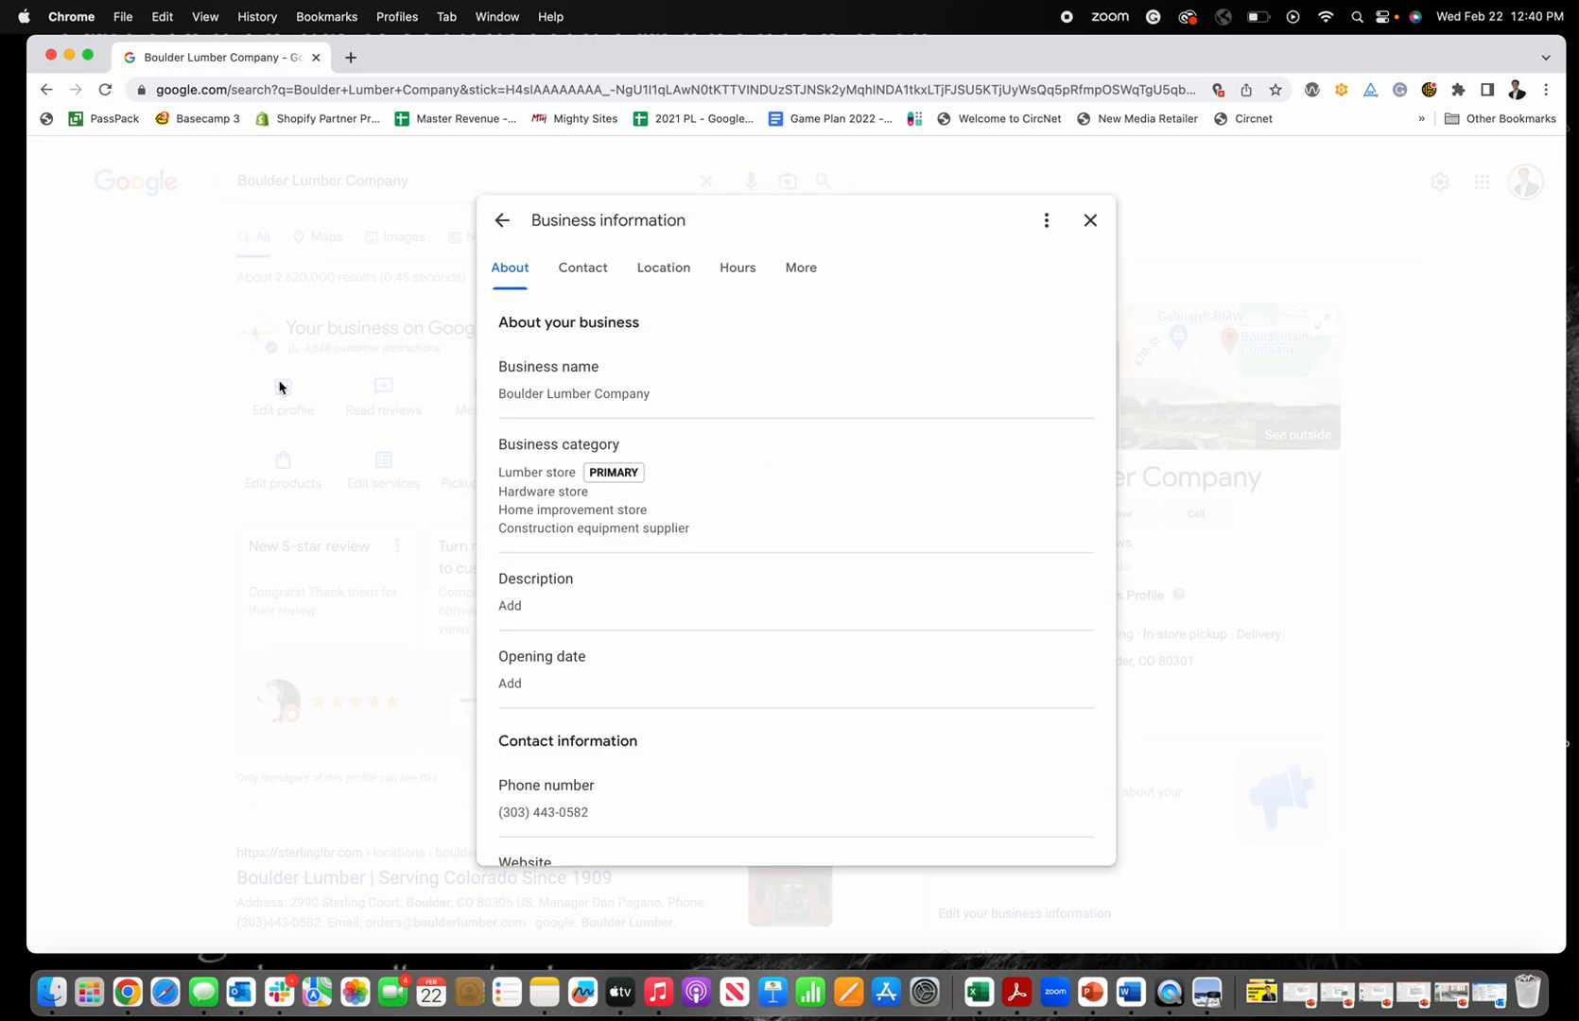
click(801, 268)
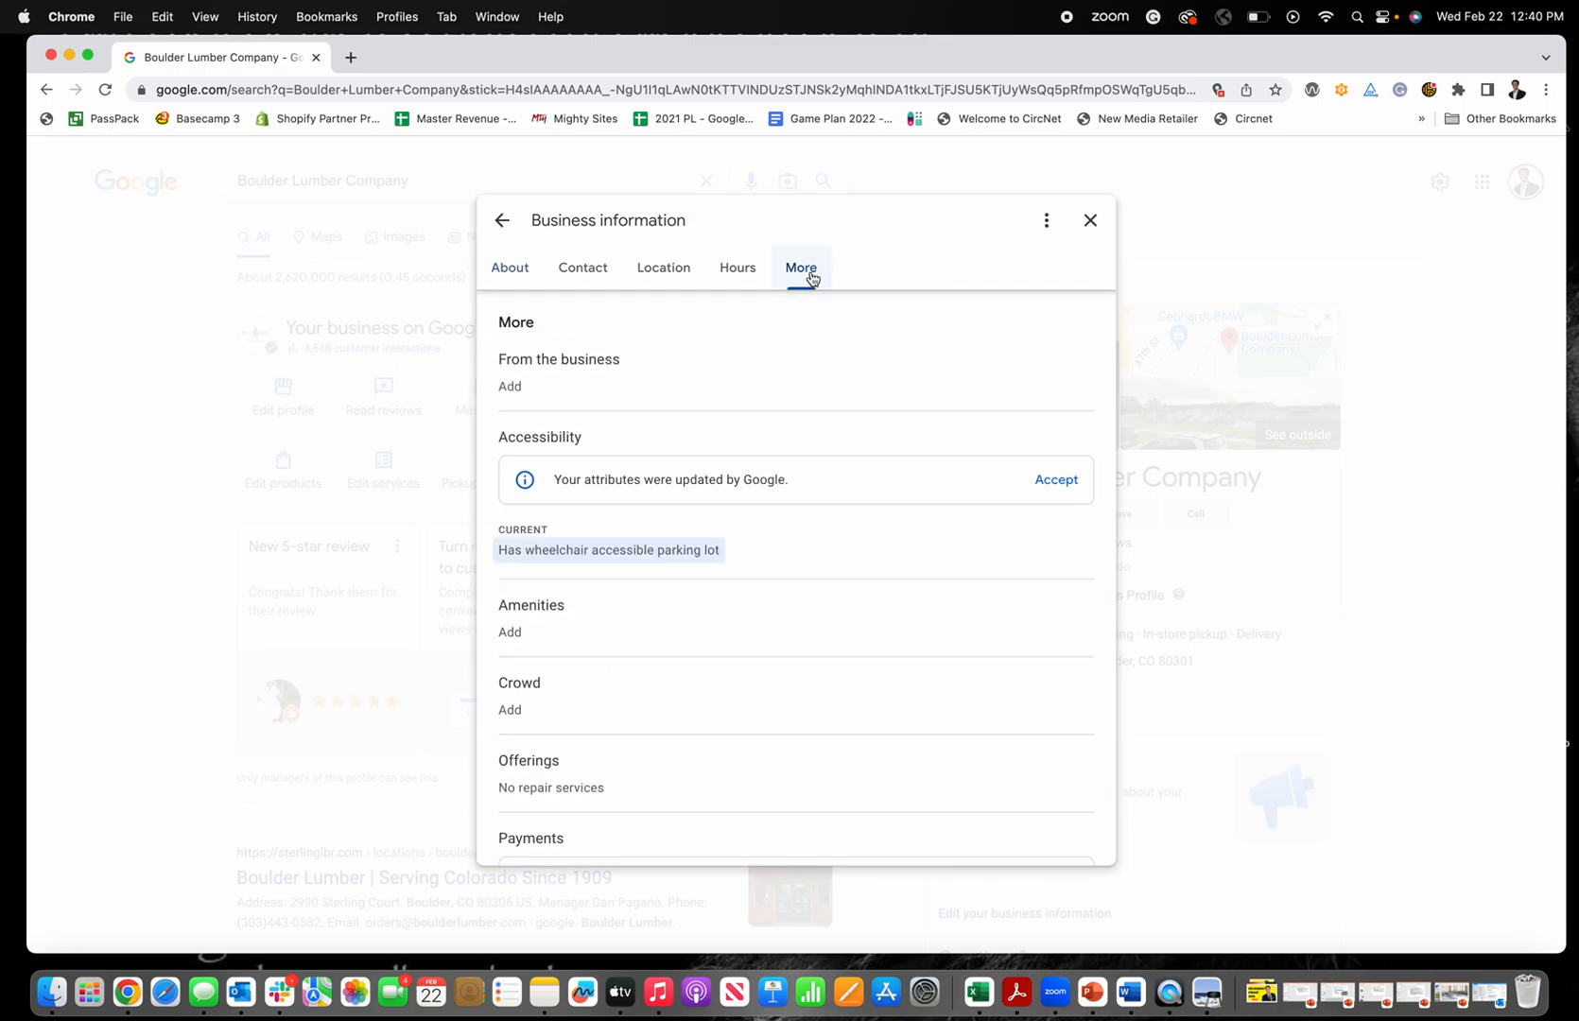
scroll(down, 3)
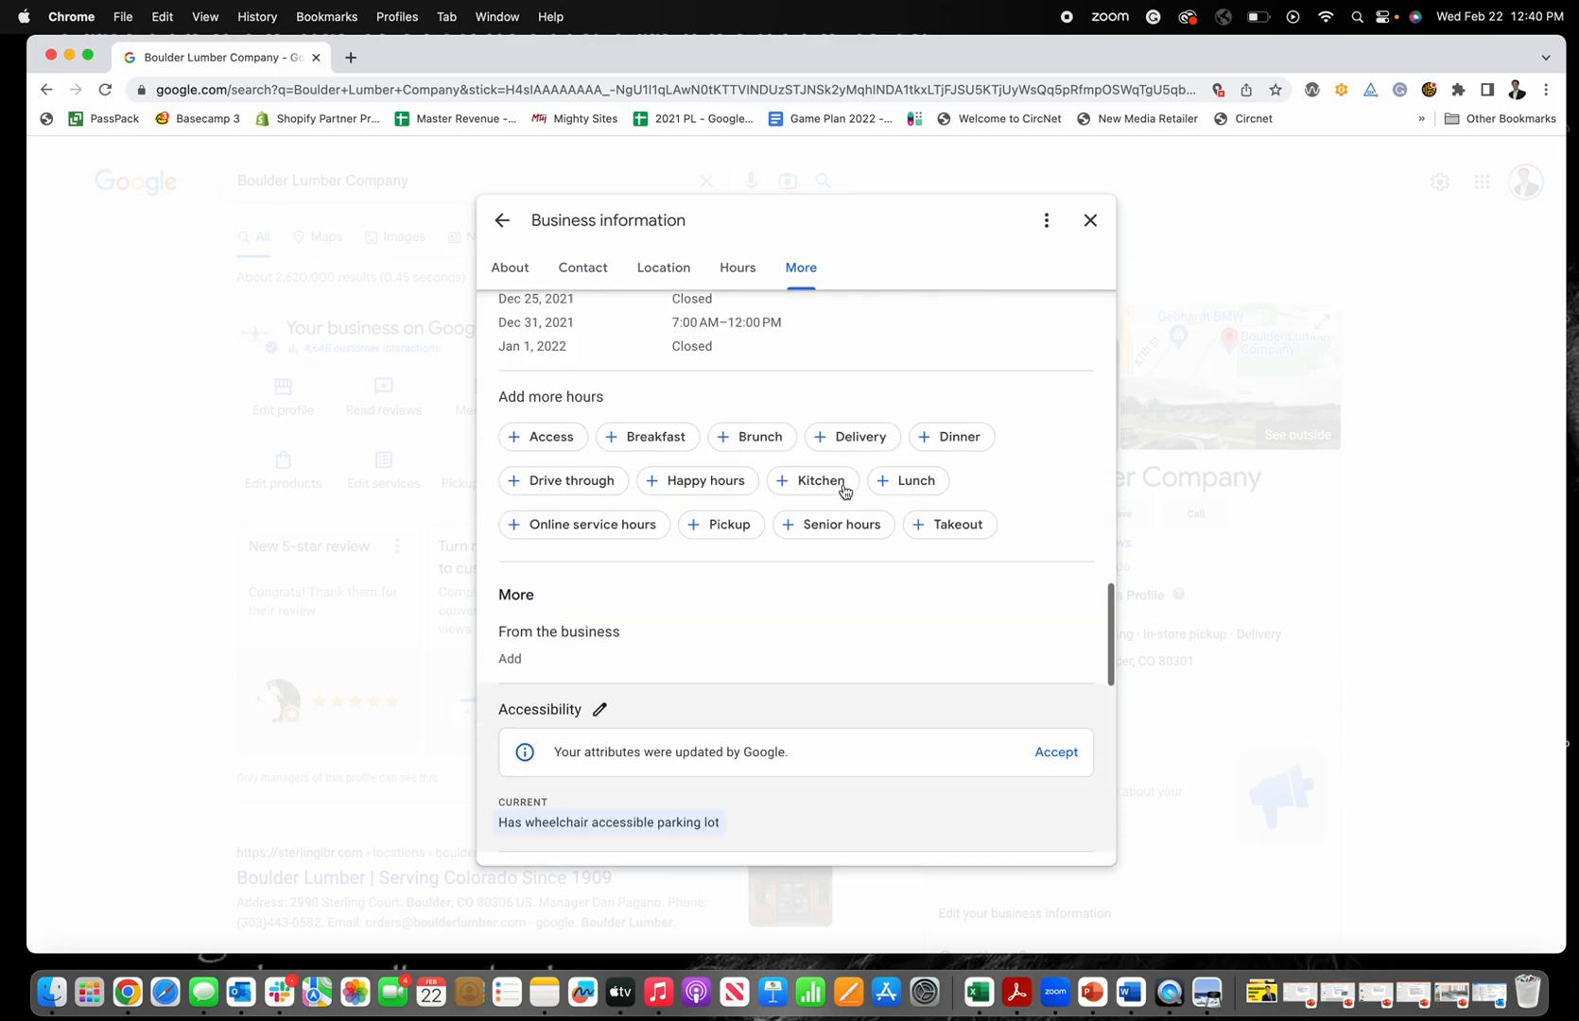
click(738, 267)
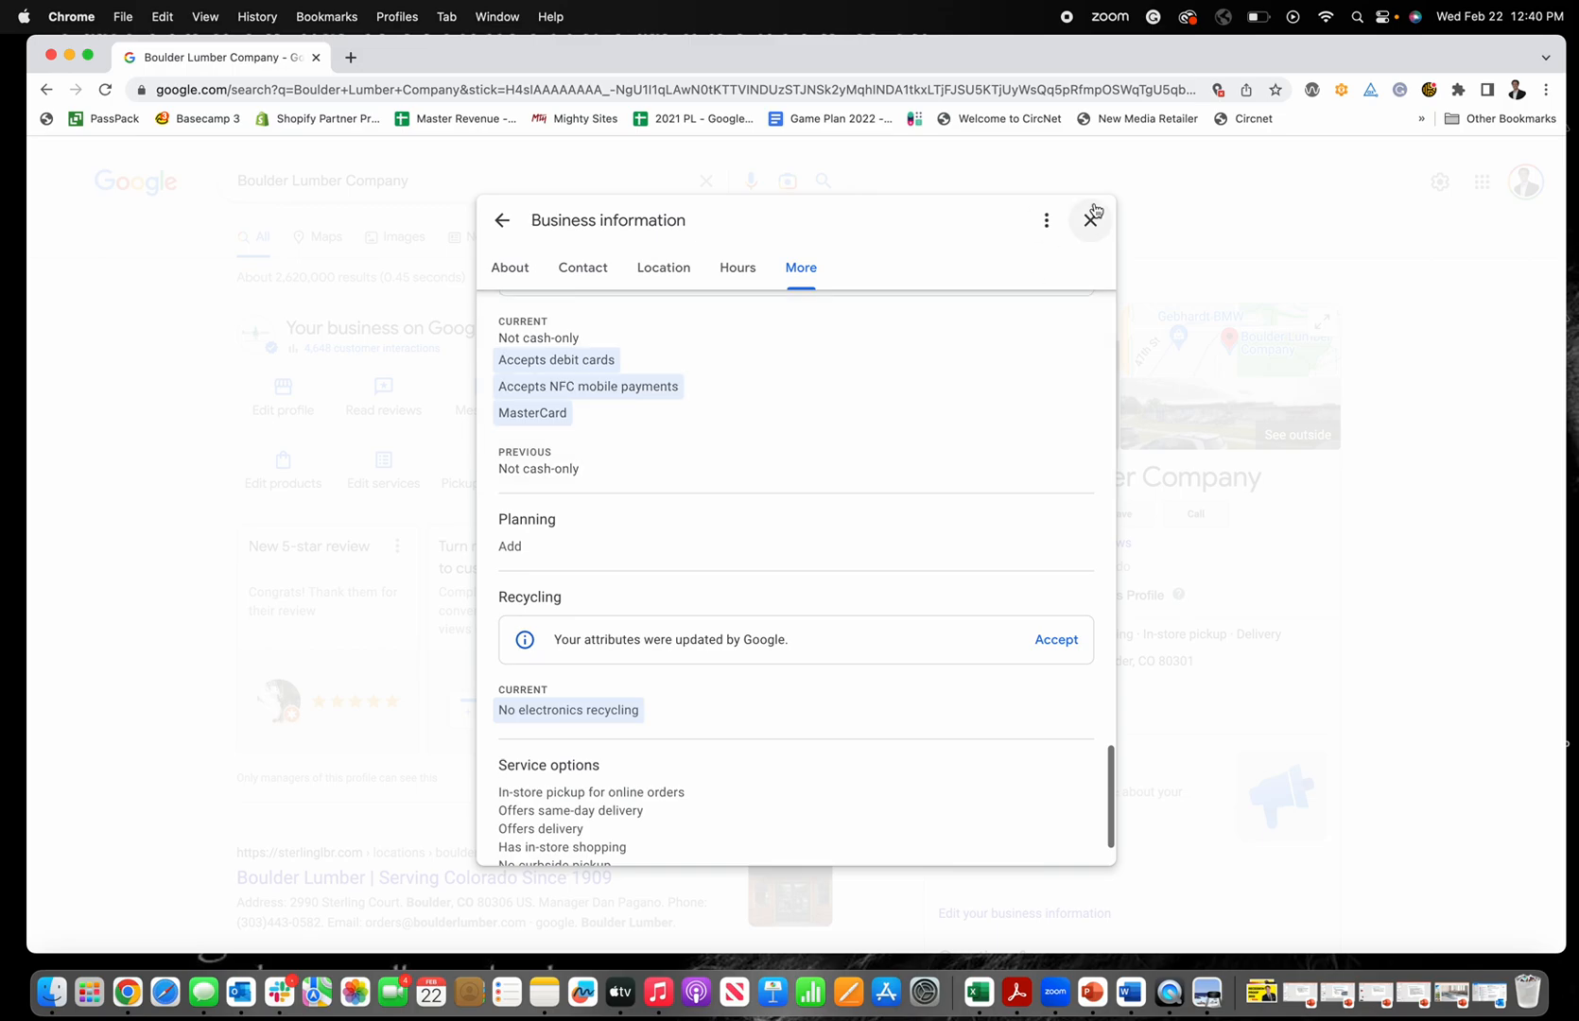
click(1090, 219)
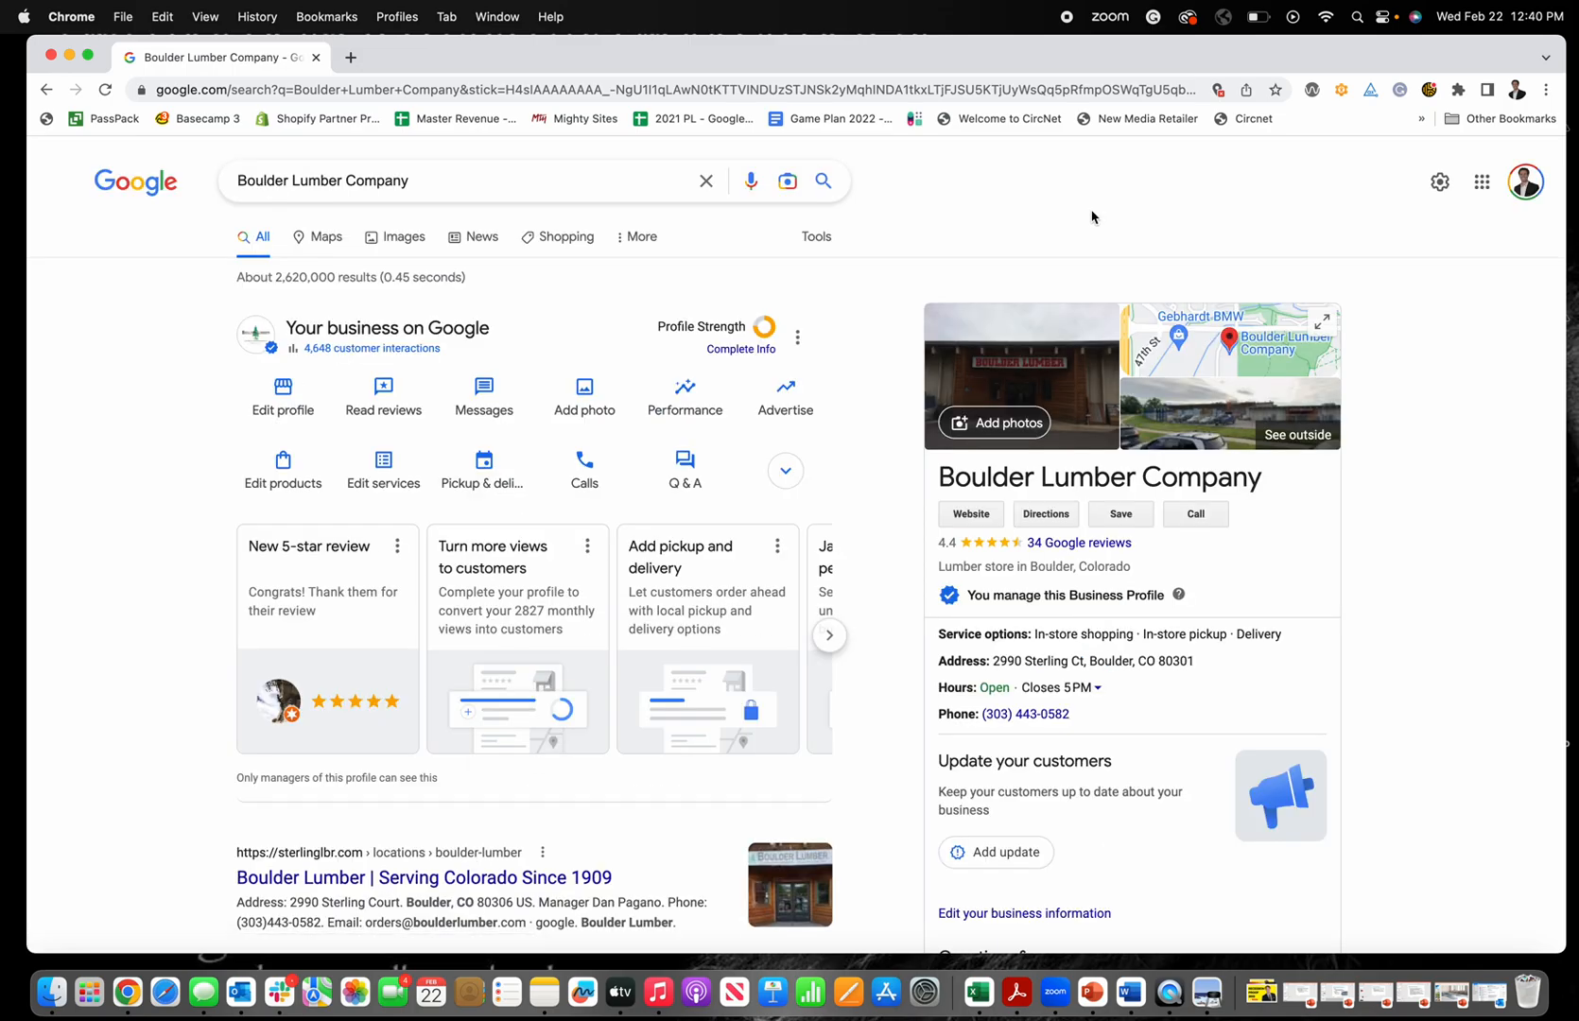
mouse_move(1415, 267)
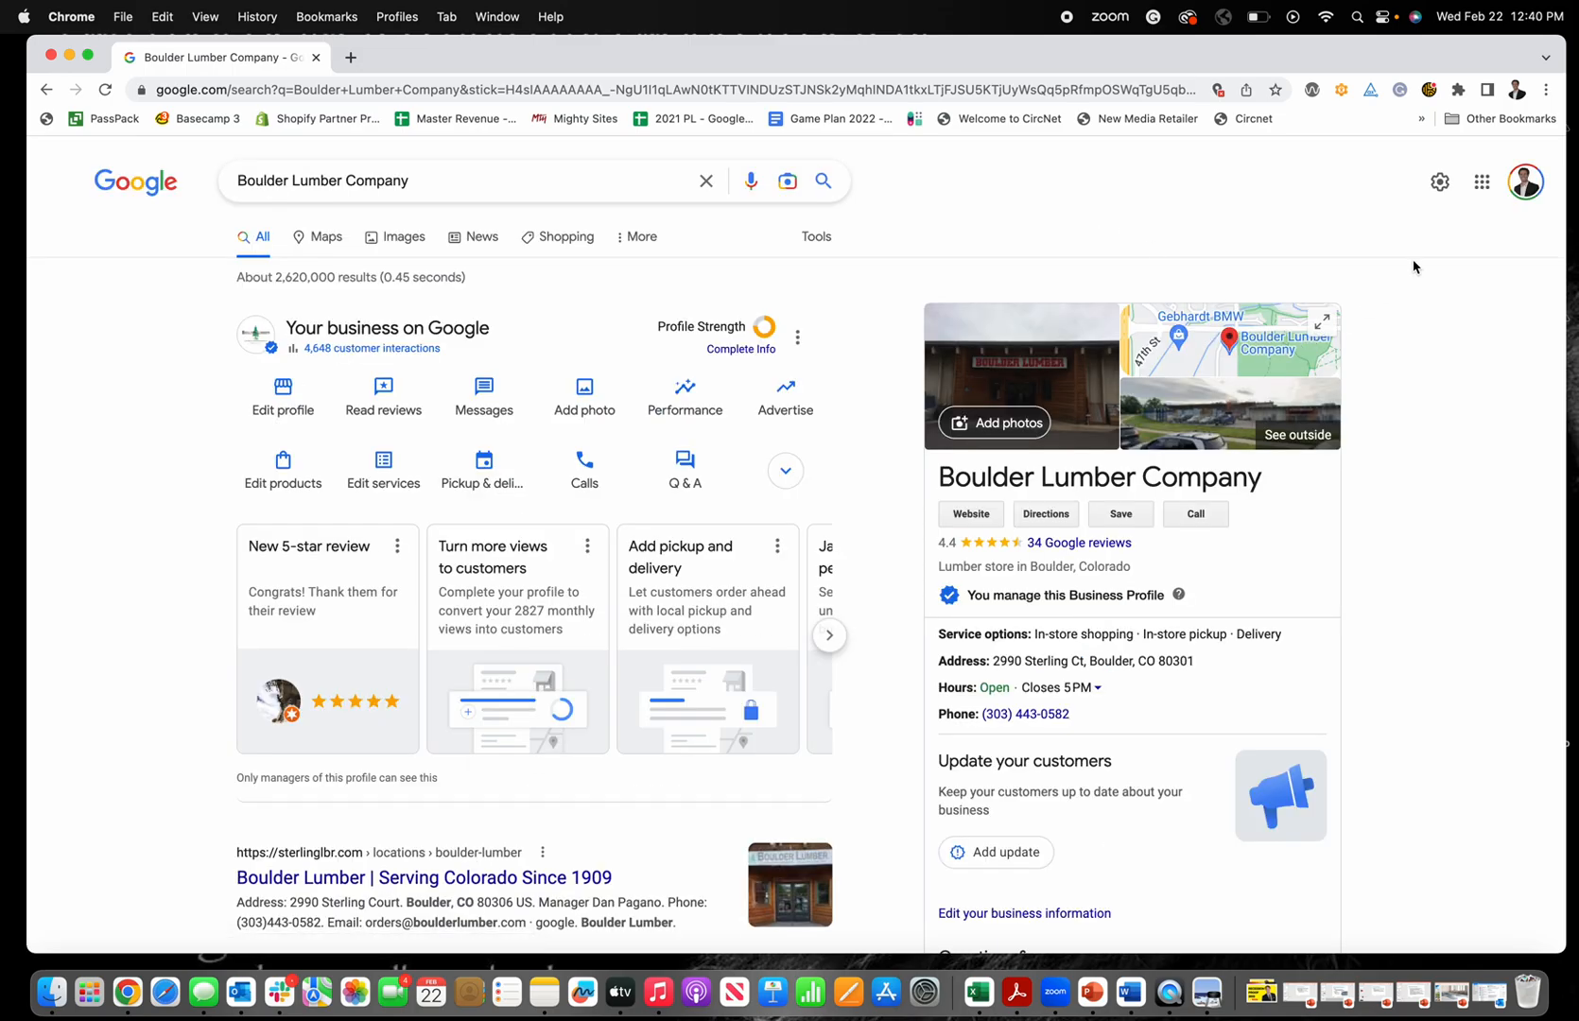